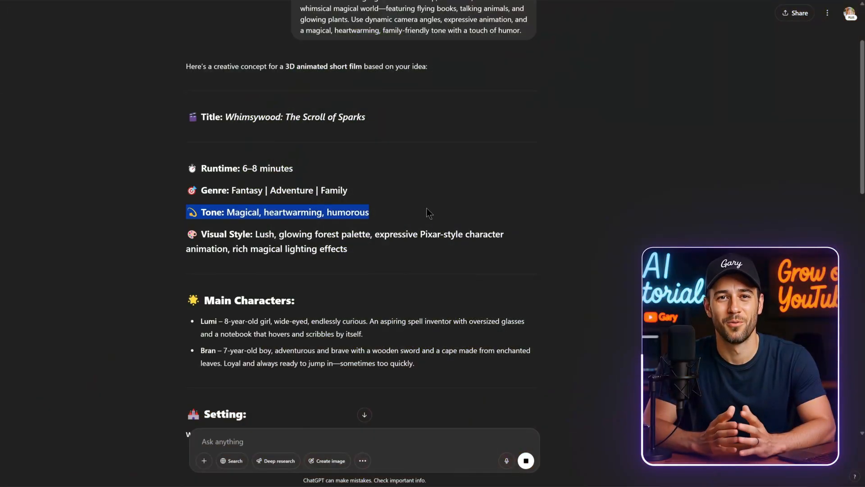
Start a new temporary chat and enter the 3D magical-forest-academy best-friends story prompt.
scroll("down", 3)
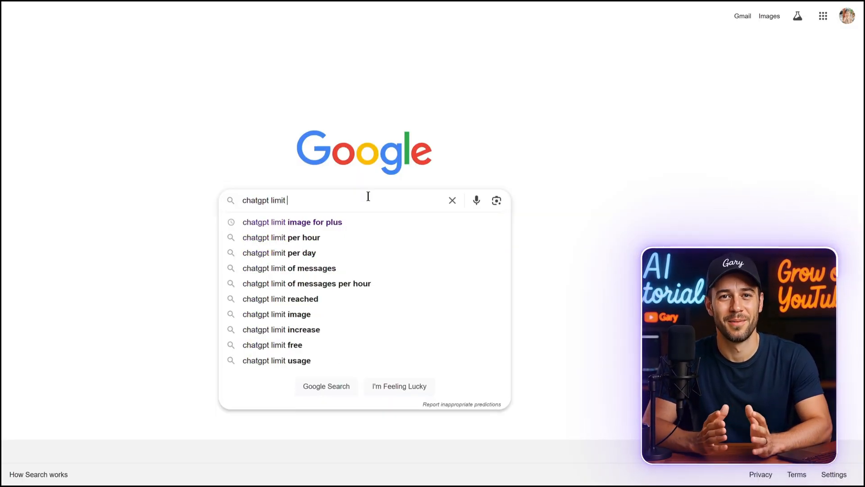
left_click(292, 222)
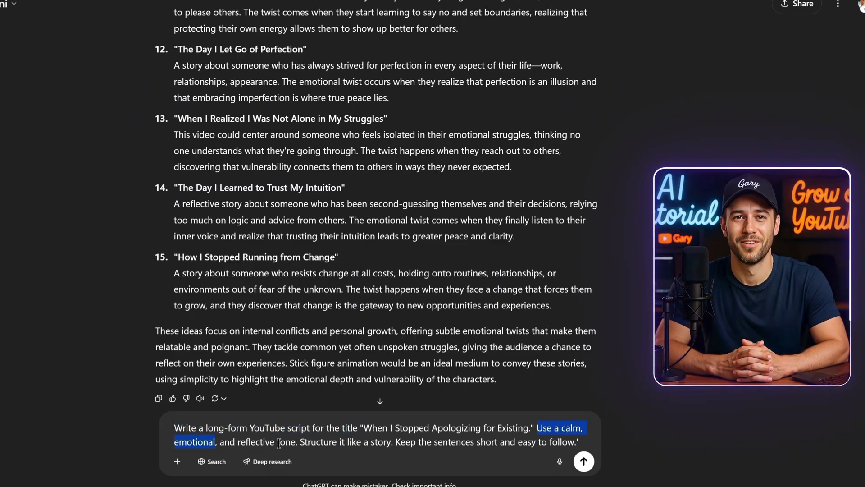
left_click(583, 460)
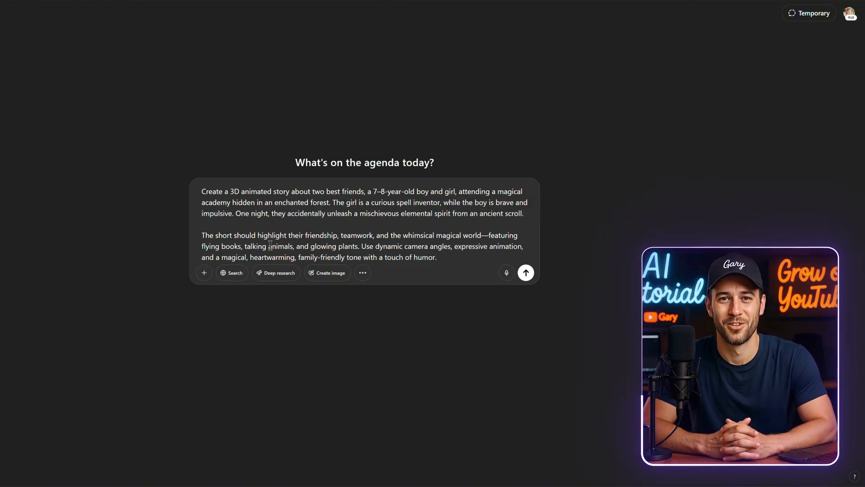
Highlight the camera-angle, tone and 'whimsical' wording in the prompt, then send it.
left_click_drag(362, 246, 436, 258)
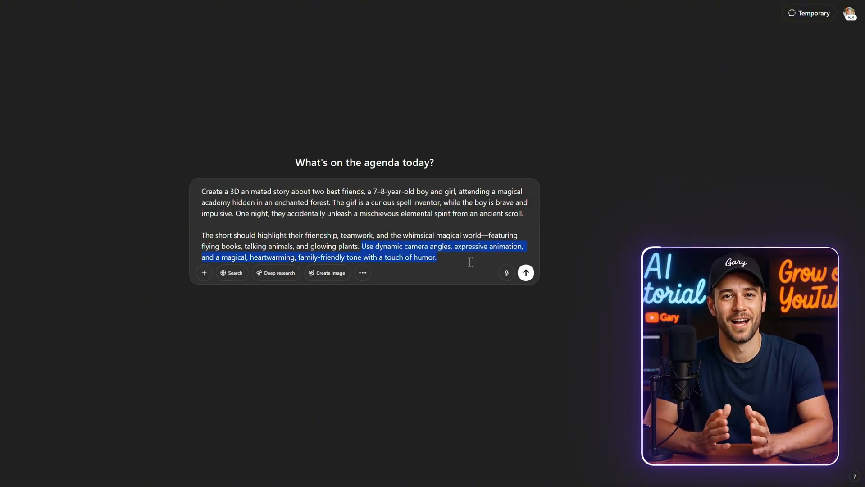
left_click(406, 192)
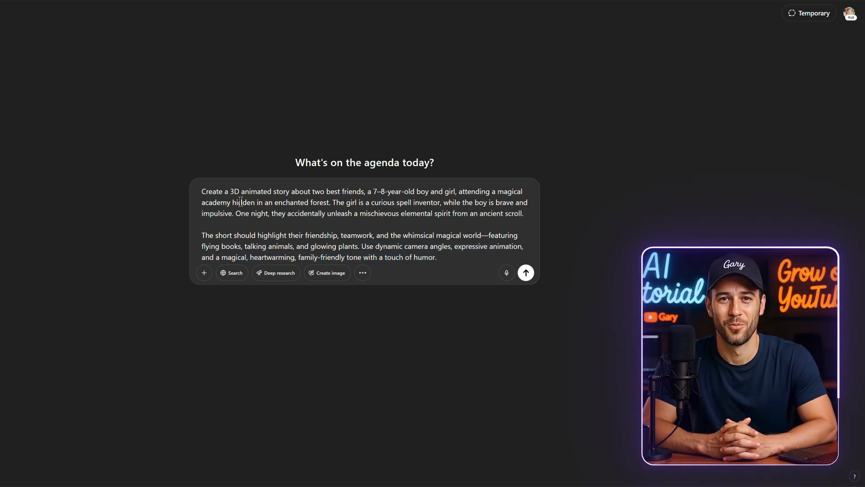
double_click(418, 236)
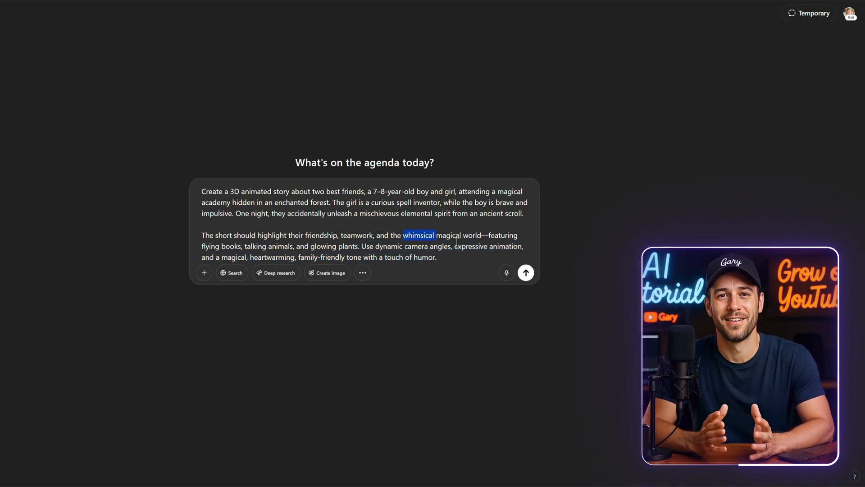
left_click(525, 273)
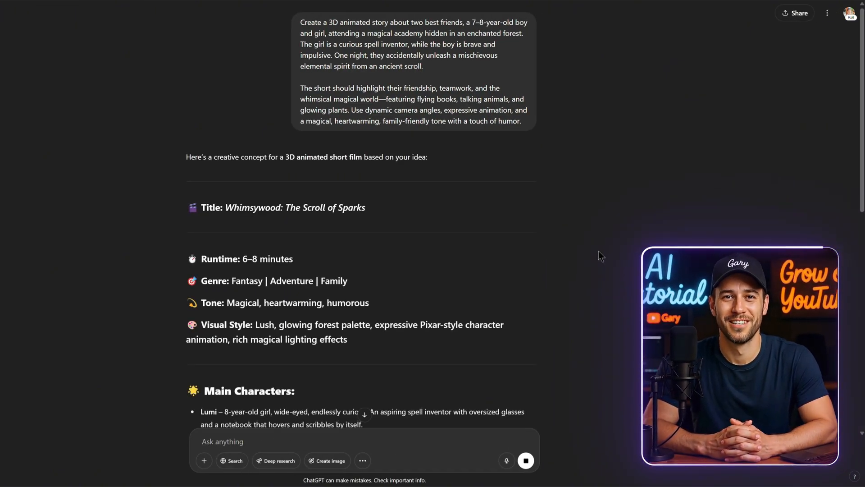
Scroll through the Whimsywood: The Scroll of Sparks concept, noting the character Lumi.
scroll("down", 3)
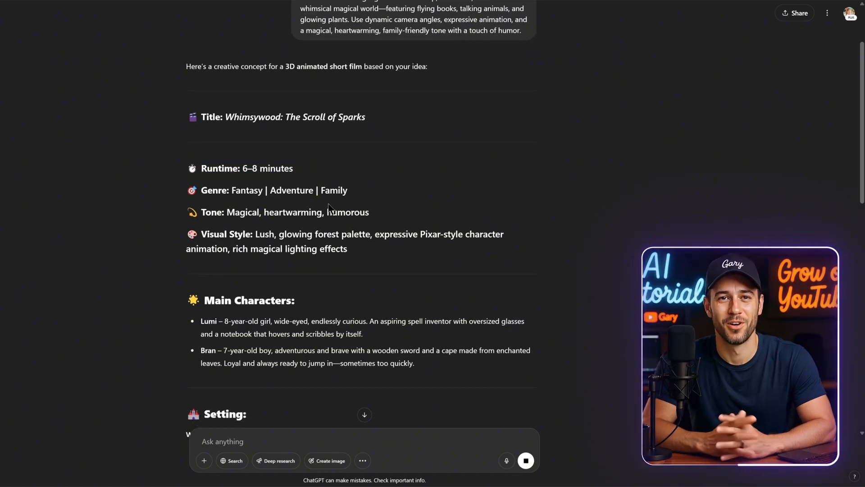
scroll("down", 3)
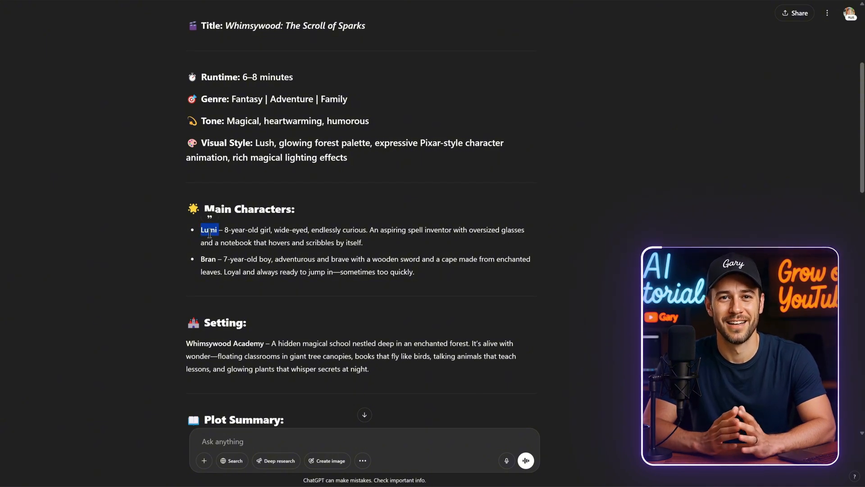
double_click(208, 259)
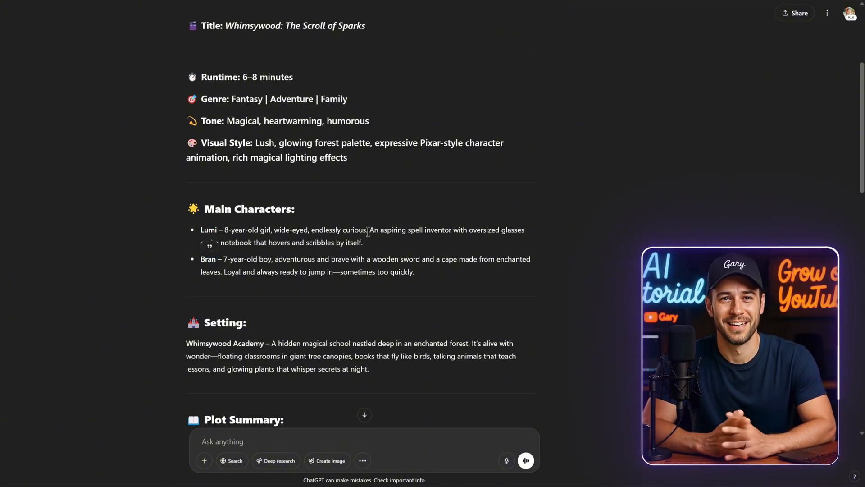
scroll("down", 3)
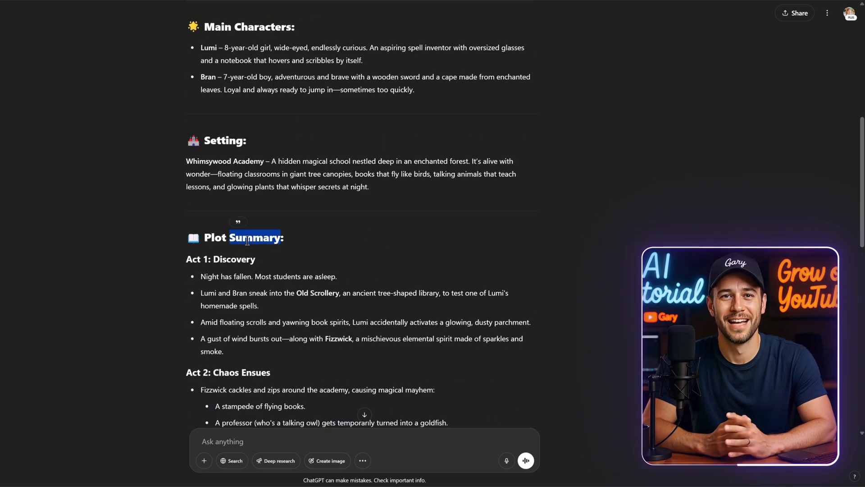
Request two character prompts, keep the first response, and select Lumi's concept-art prompt.
type("Create 2 prompt")
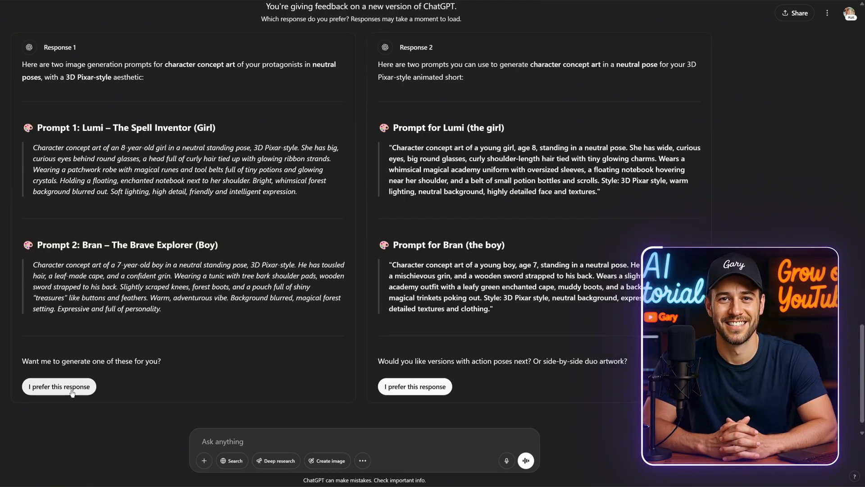
left_click(58, 386)
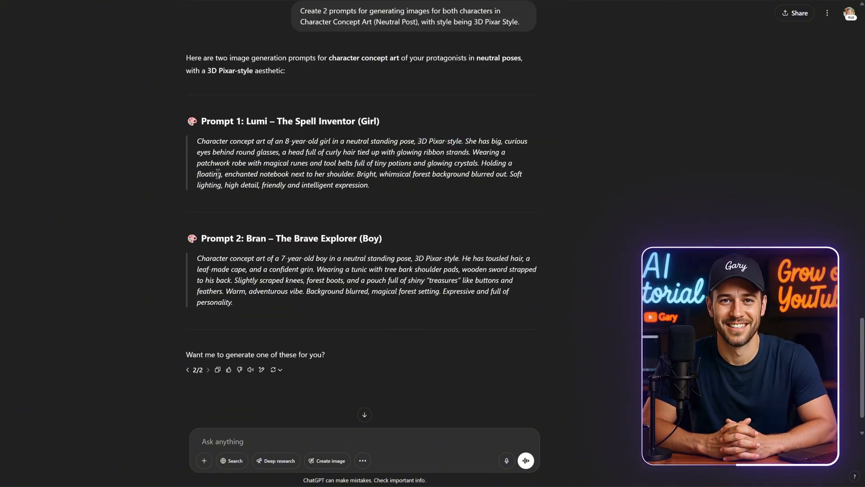
left_click_drag(197, 140, 357, 174)
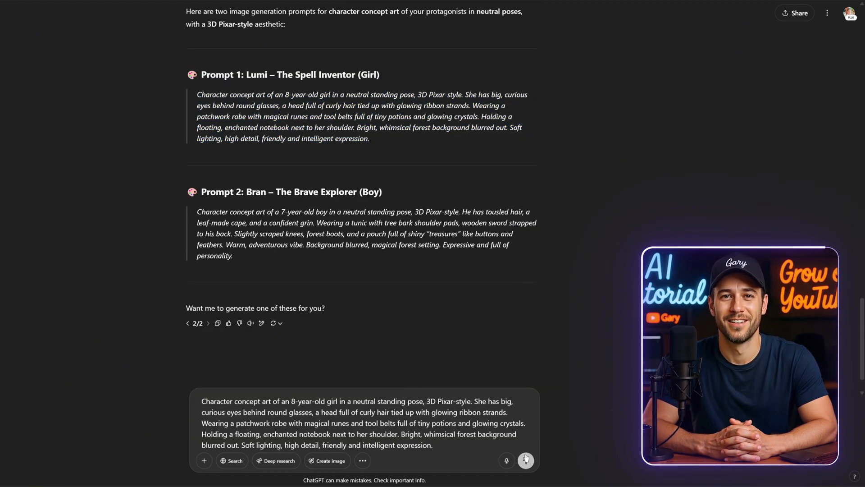
Generate Lumi's concept image, then resend the prompt with '--landscape' added.
left_click(525, 460)
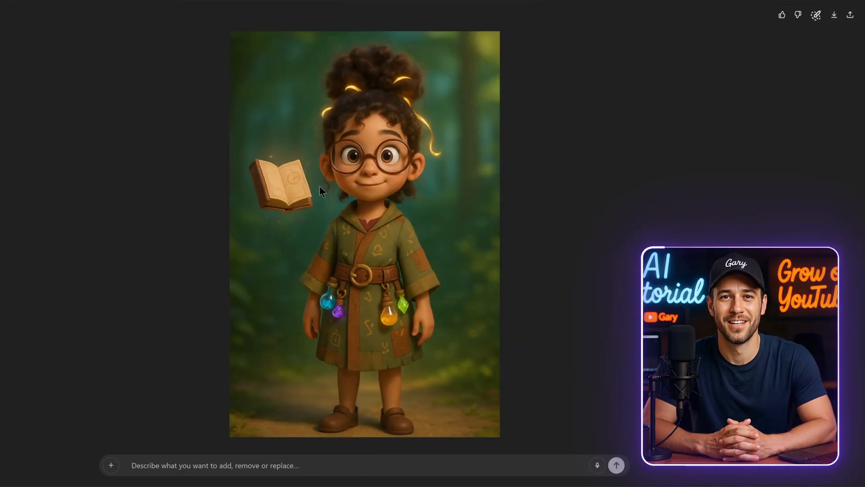
mouse_move(264, 244)
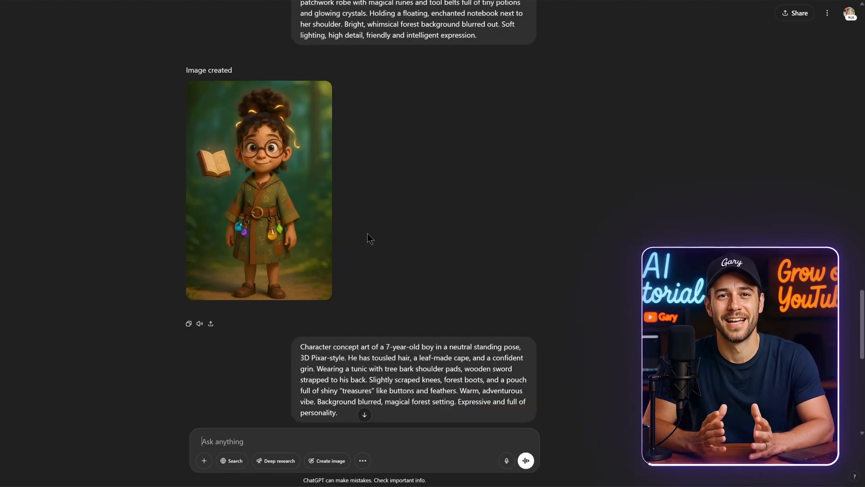
scroll("down", 3)
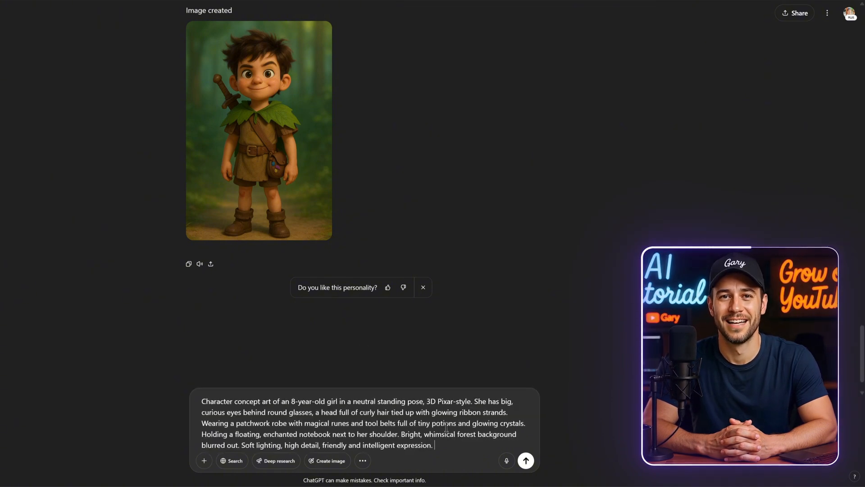
type("-- landscape")
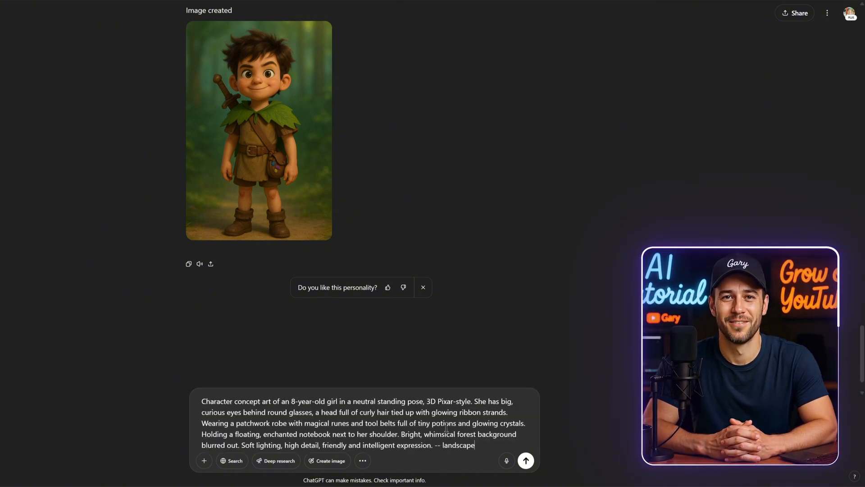
left_click(525, 460)
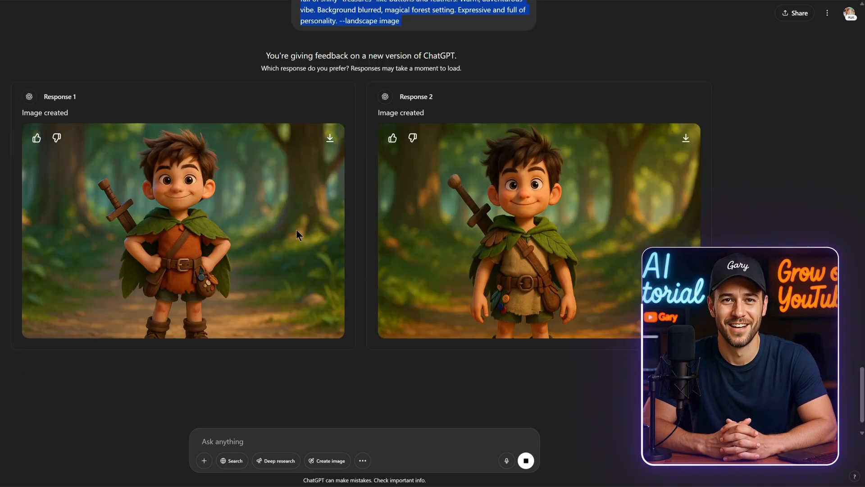
Preview the landscape Bran image and the other generated character images.
left_click(183, 232)
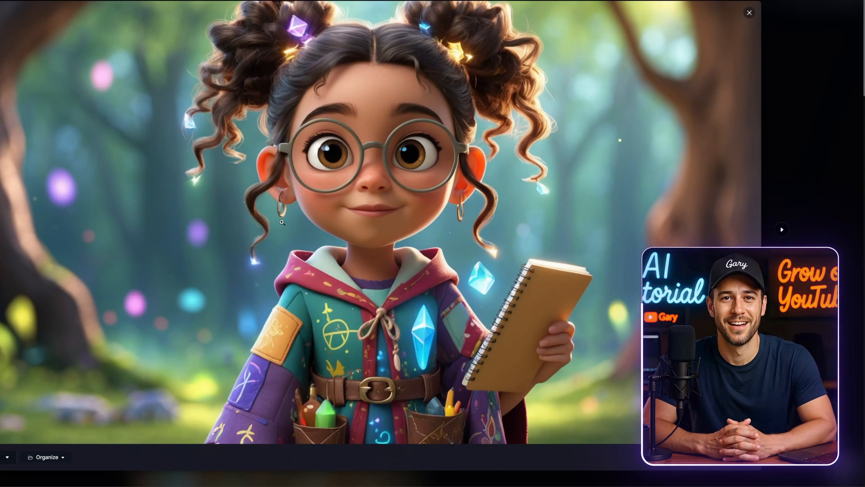
left_click(748, 13)
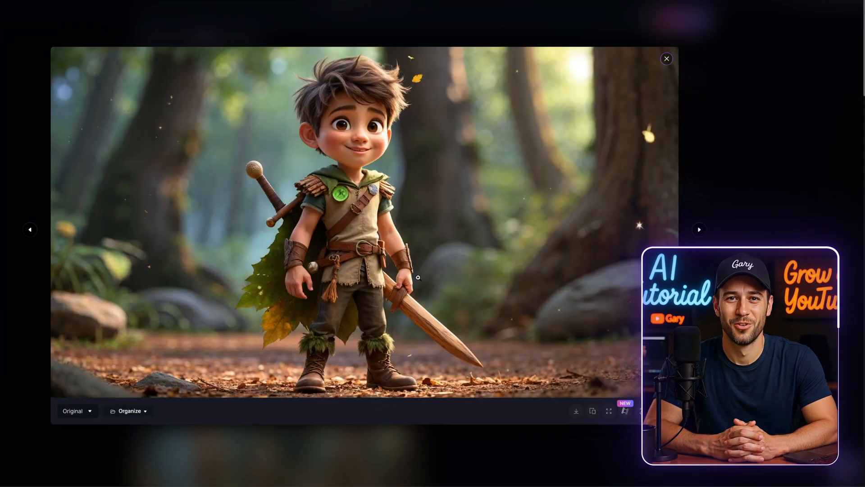
left_click(666, 59)
type("For now, create a script for the")
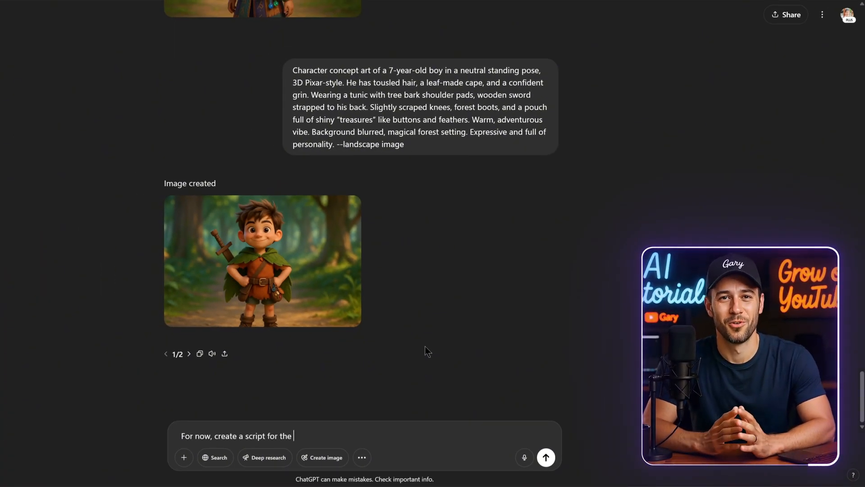
Request a short cinematic script with 20 scene prompts carrying full Lumi and Bran descriptions.
type("story, about 100 words. keep it s")
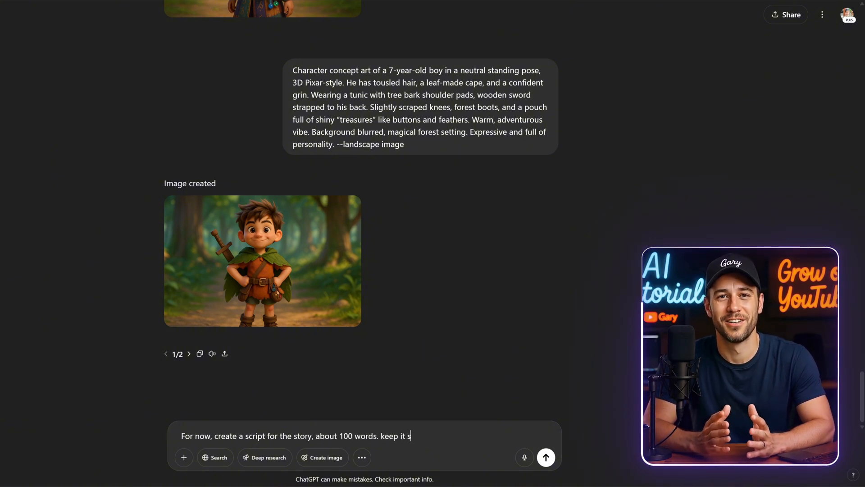
type("hort but focus on the most dramati")
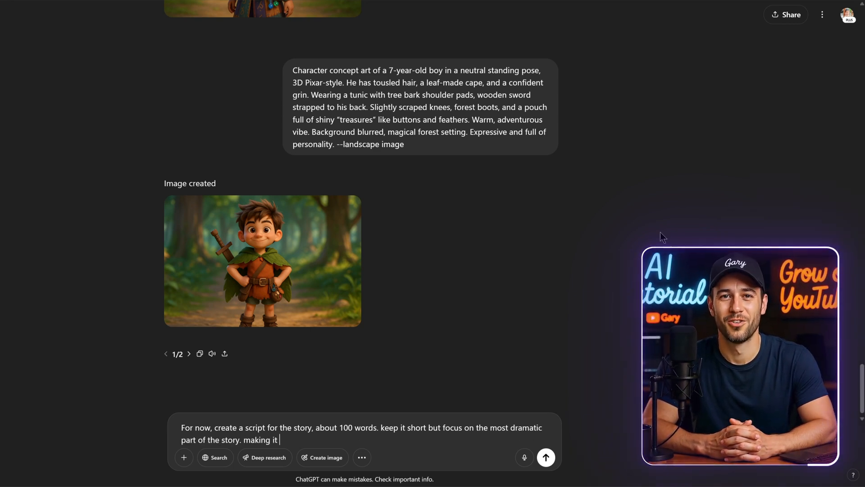
type("cinematic and e")
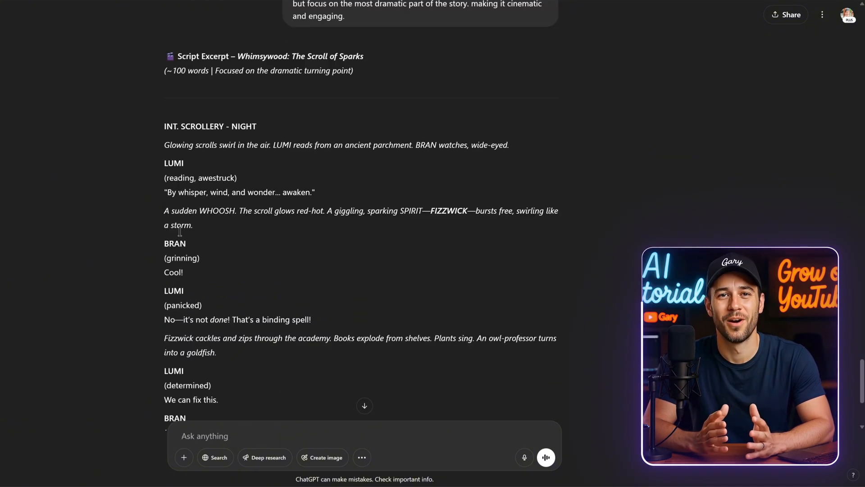
scroll("down", 3)
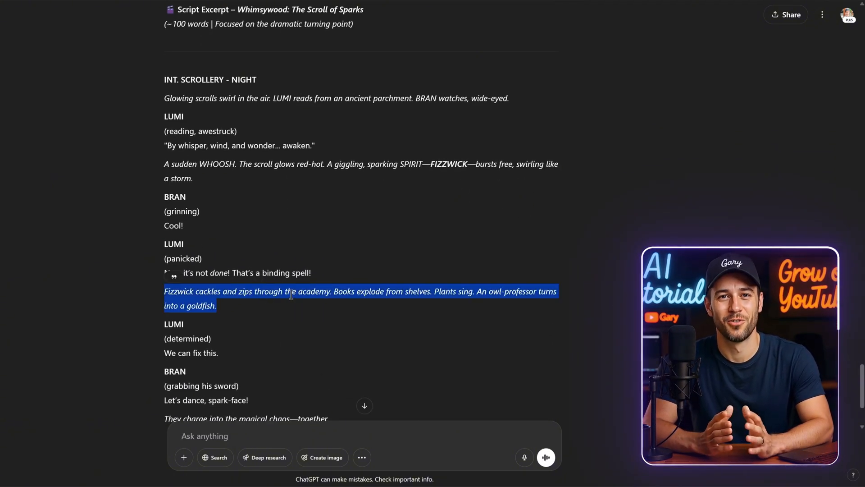
scroll("down", 3)
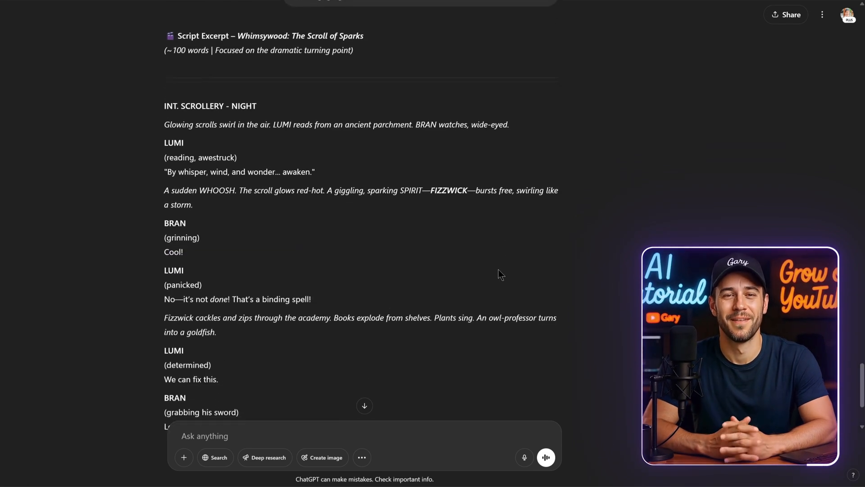
scroll("down", 3)
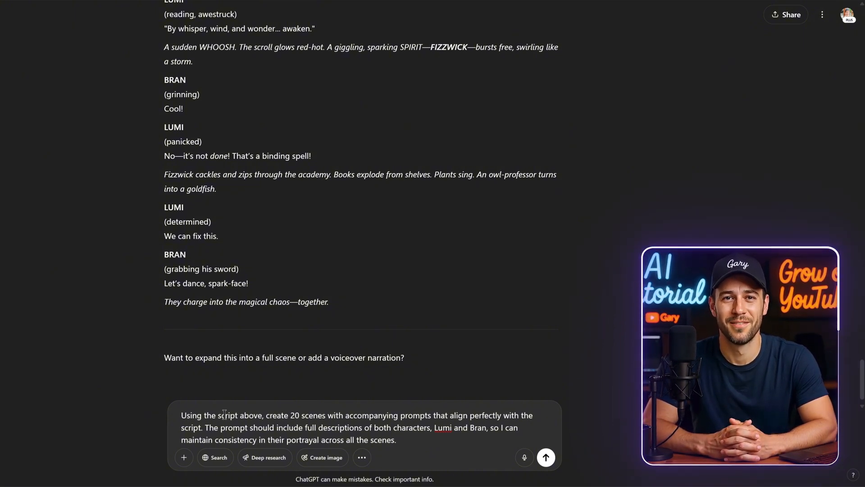
double_click(339, 427)
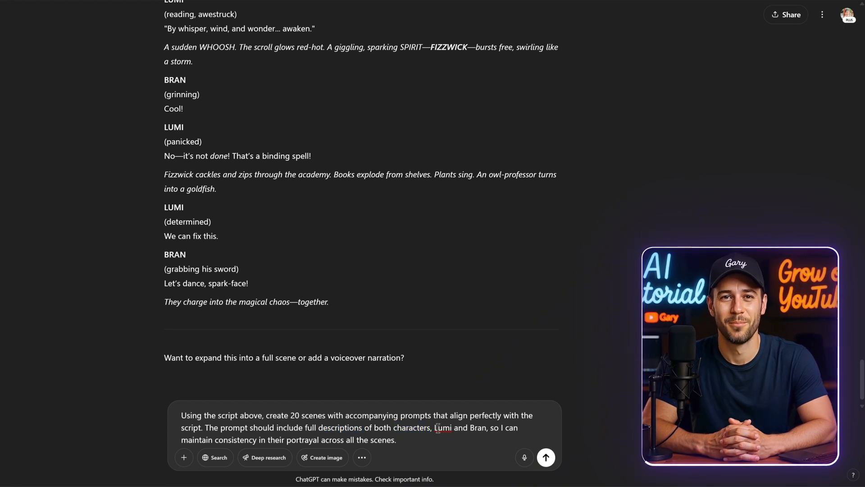
double_click(478, 427)
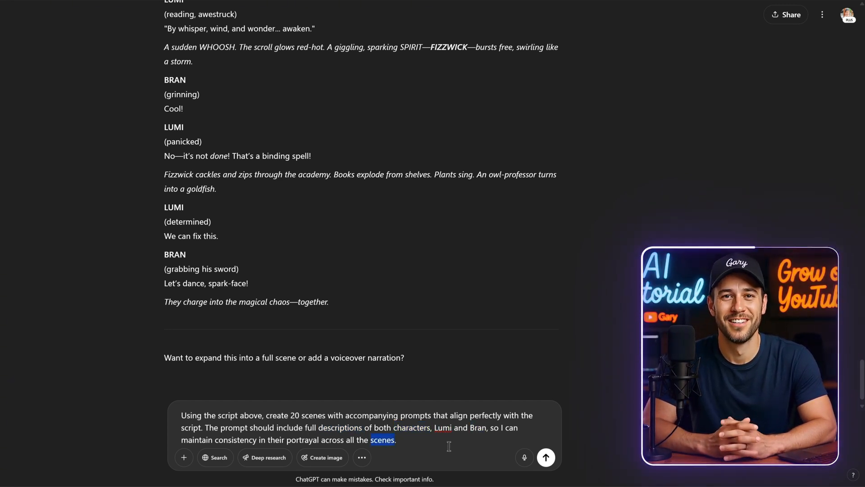
left_click(545, 457)
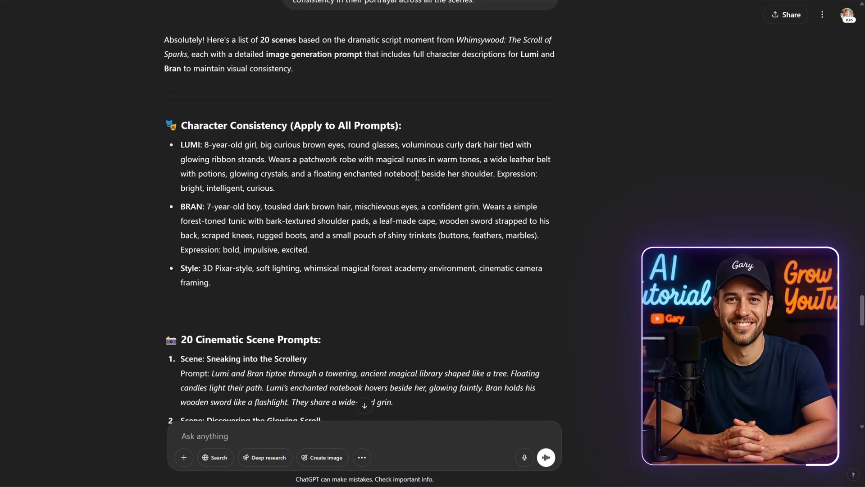
Scroll the 20 Cinematic Scene Prompts and select the character consistency descriptions.
double_click(219, 338)
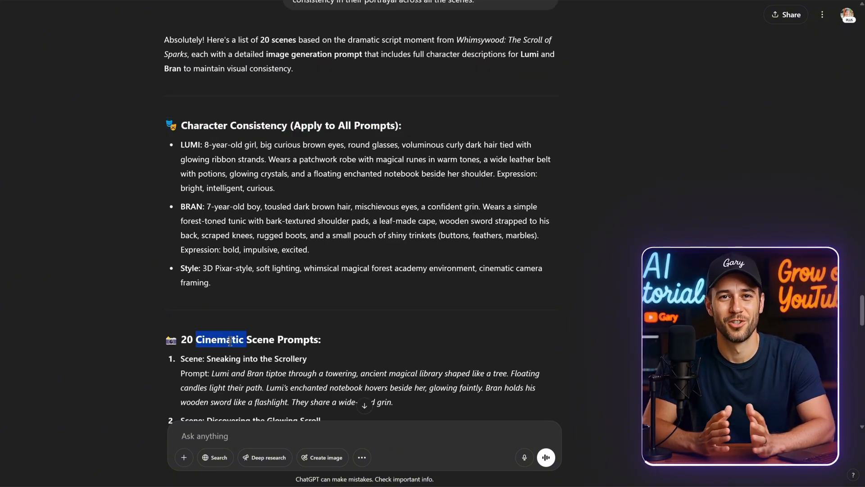
scroll("down", 3)
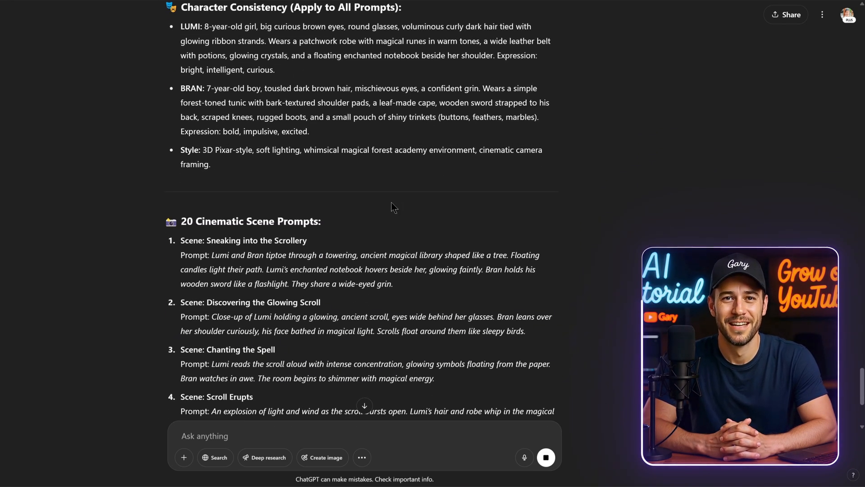
scroll("down", 3)
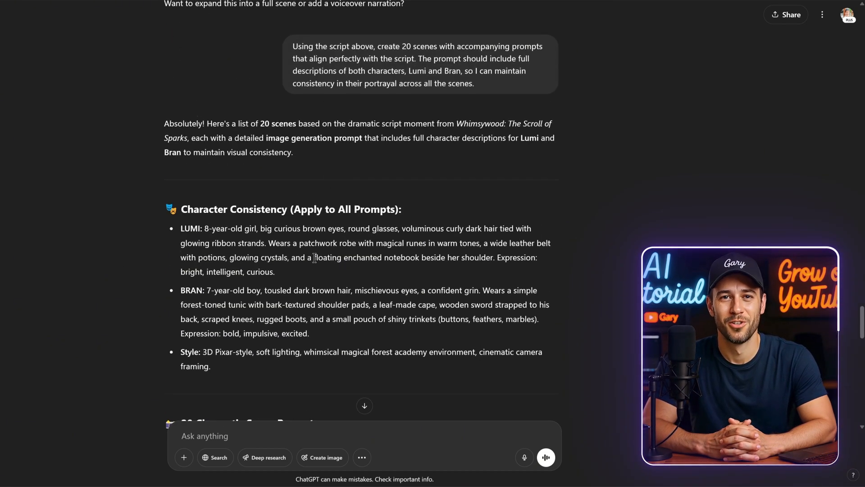
scroll("down", 3)
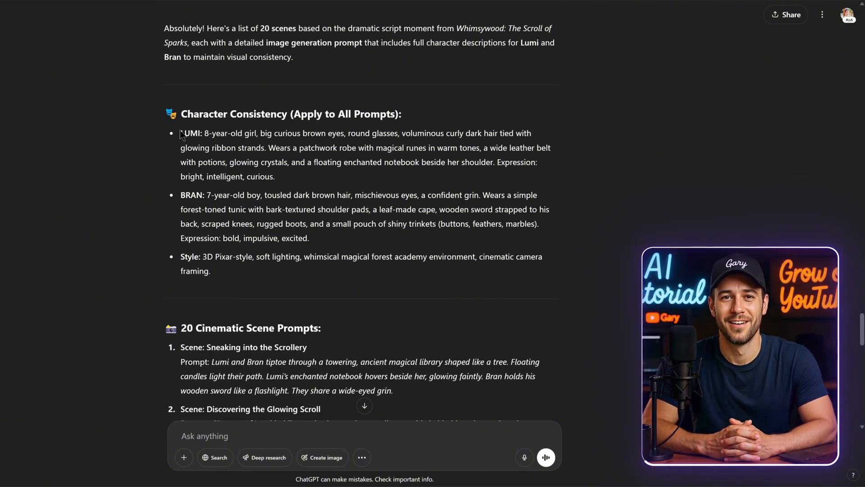
left_click_drag(183, 133, 262, 271)
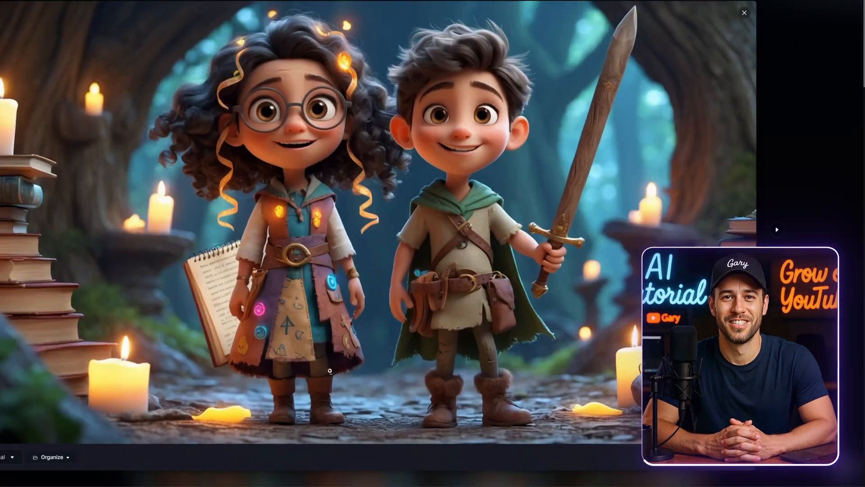
View the picture of Lumi and Bran in the candlelit forest library full size.
left_click(743, 12)
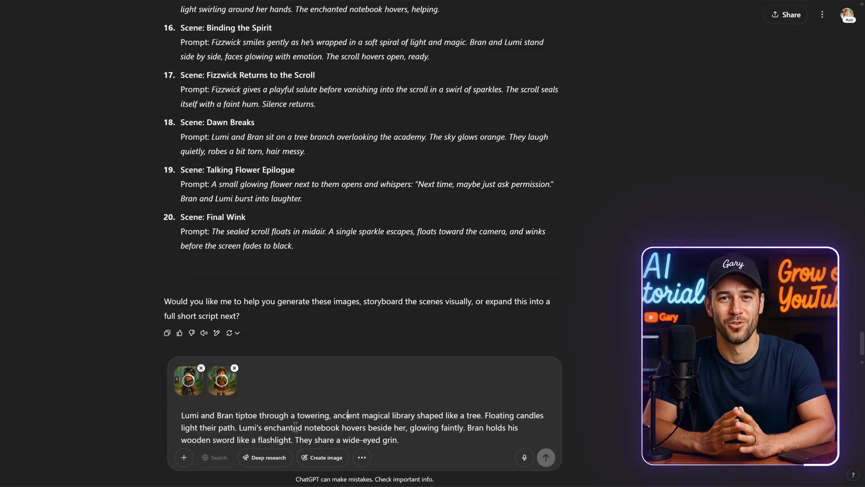
Send the scene 1 prompt with both reference images and view the generated scenes full size.
left_click(545, 457)
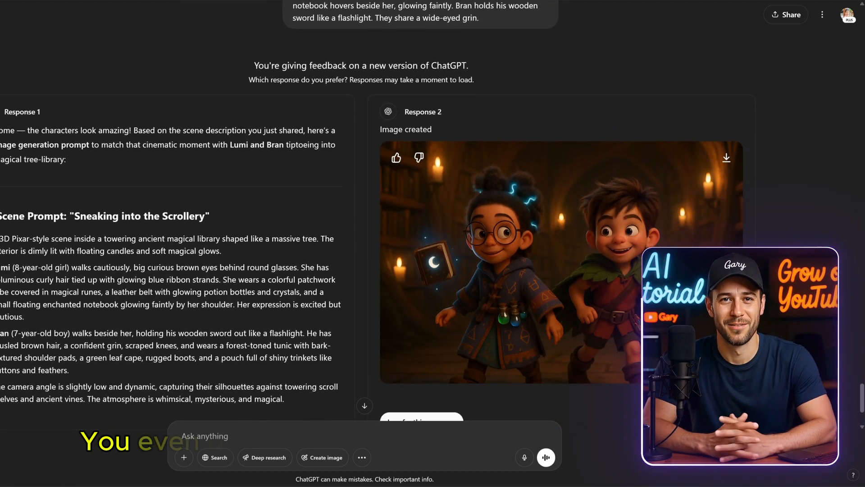
left_click(552, 262)
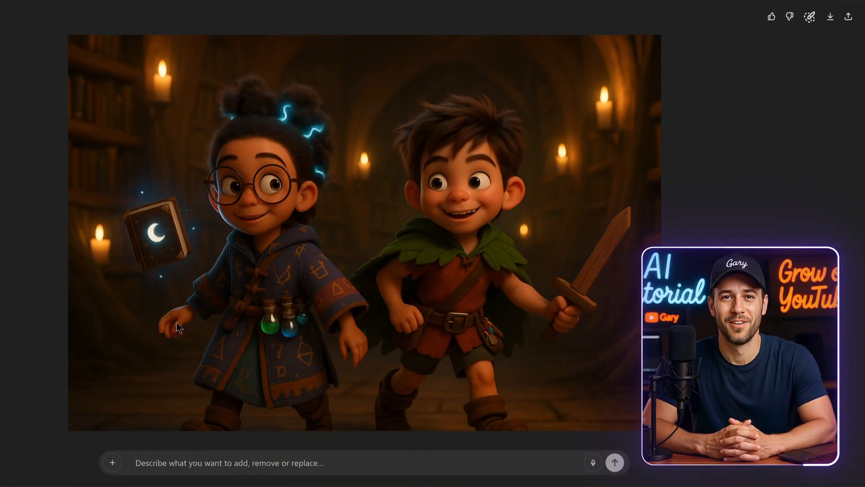
left_click(615, 462)
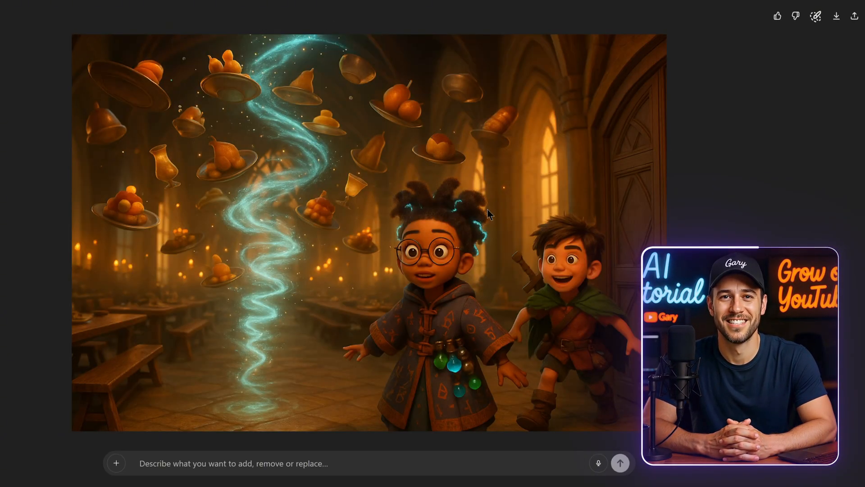
left_click(620, 462)
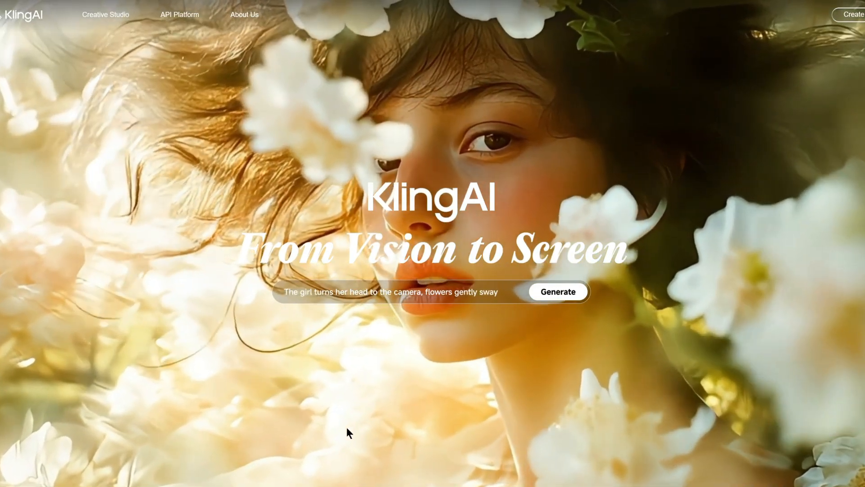
mouse_move(105, 15)
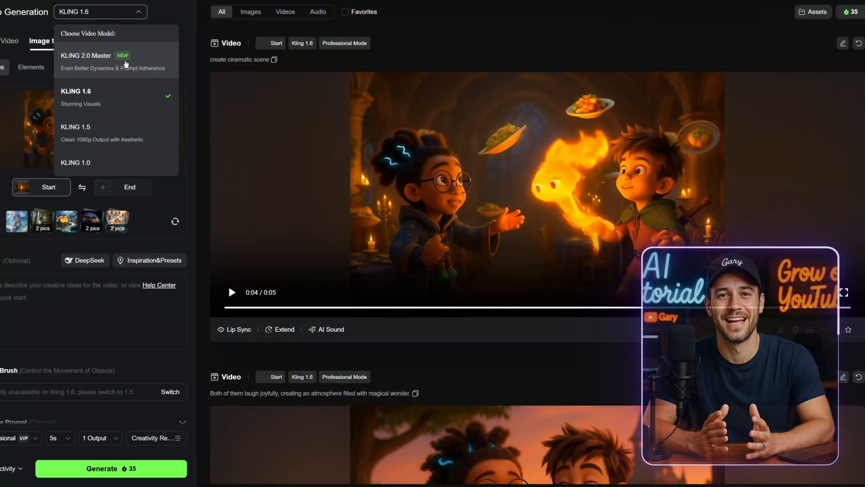
Select the KLING 2.0 Master model and load a Lumi and Bran scene as start frame.
left_click(86, 55)
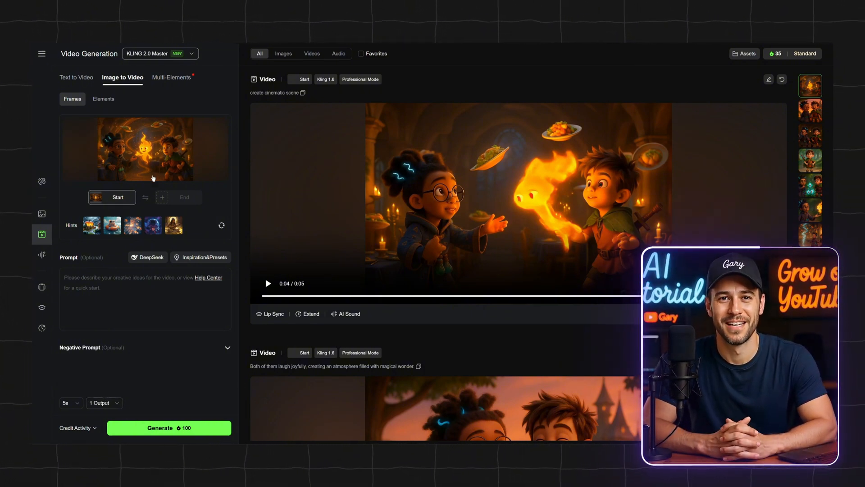
left_click(160, 54)
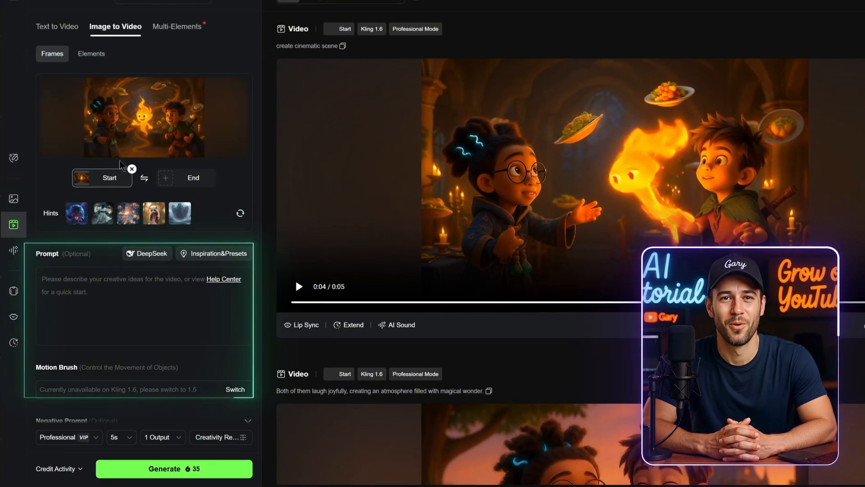
Enter a cinematic scene prompt, then play back the Bran clips, including the sword-drawing one.
type("d")
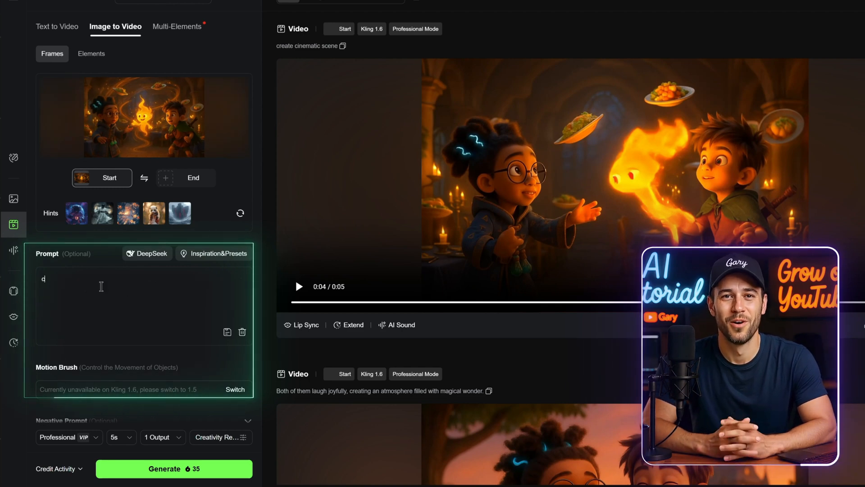
type("create cinemat")
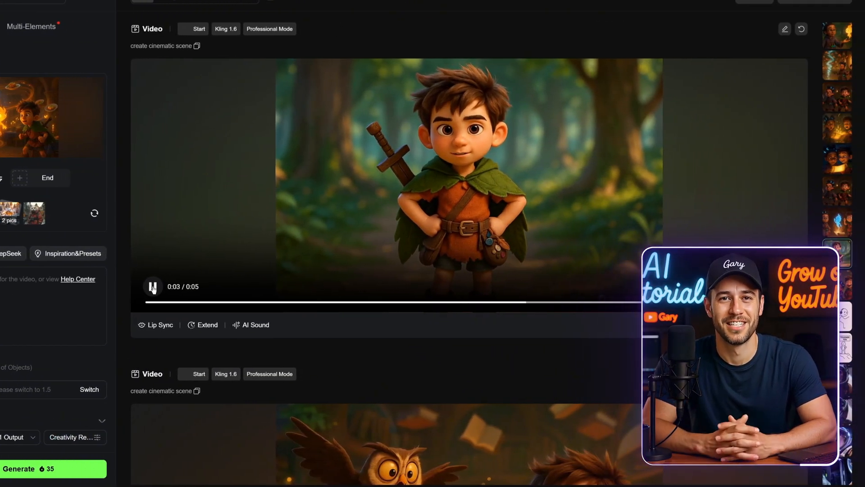
left_click(153, 286)
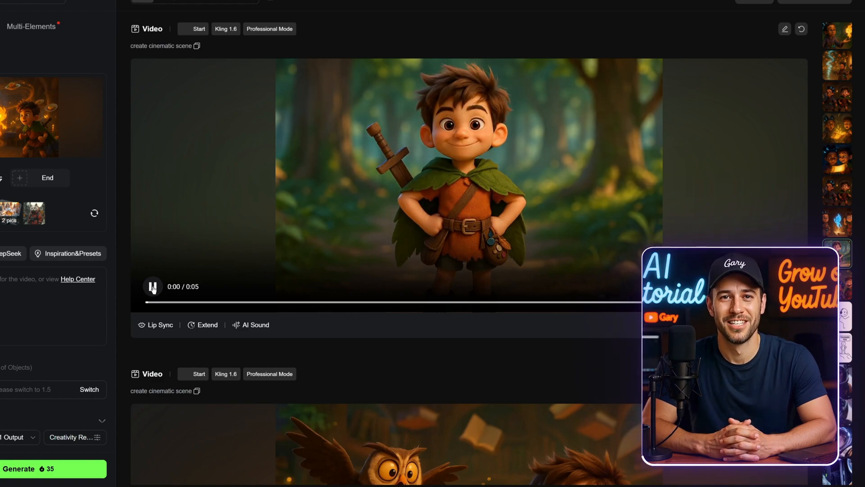
left_click(152, 286)
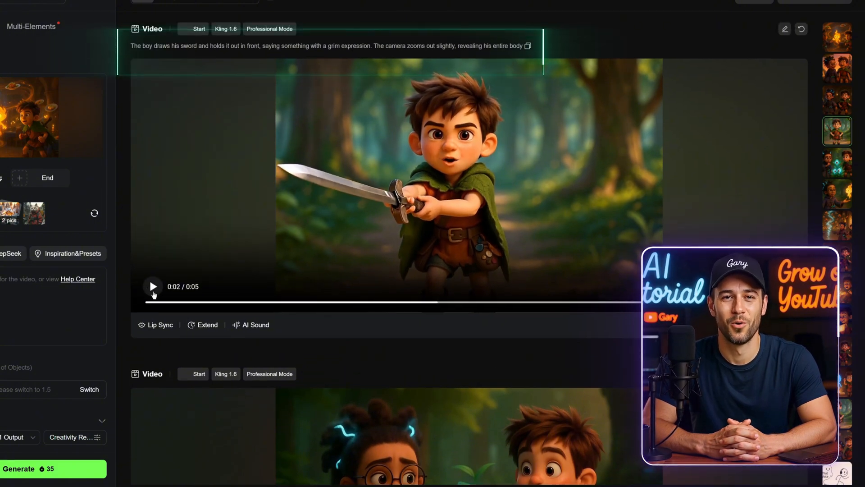
left_click(153, 287)
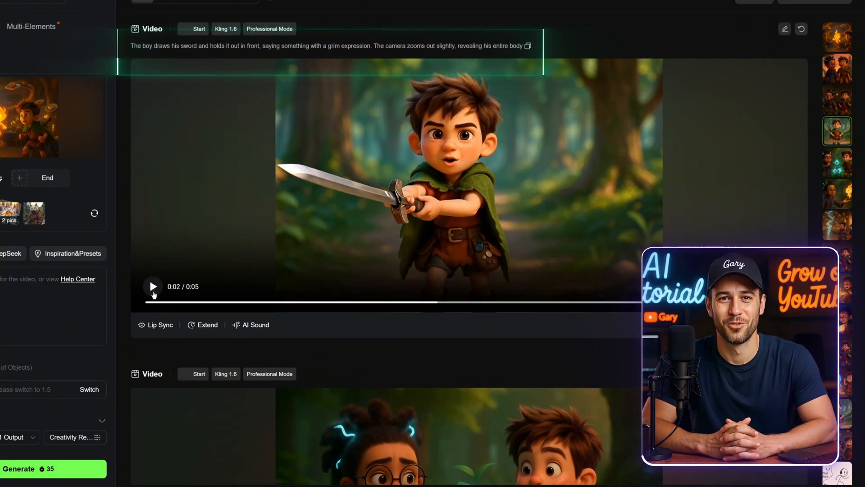
left_click(153, 286)
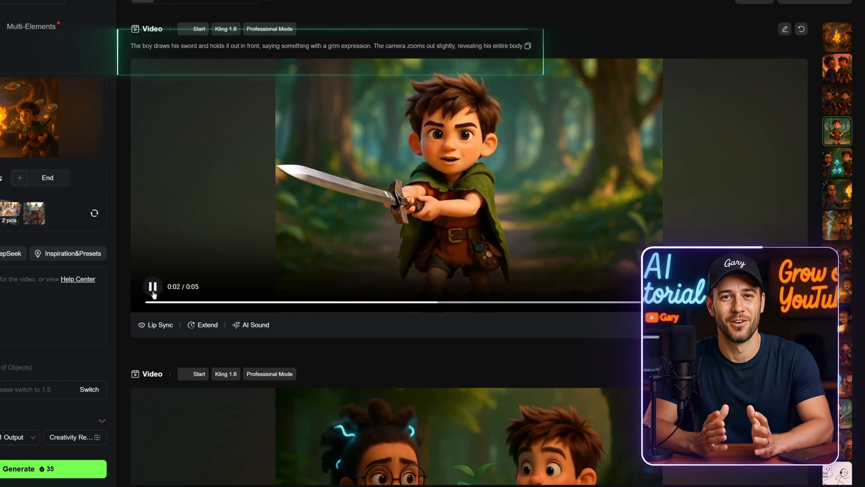
left_click(153, 287)
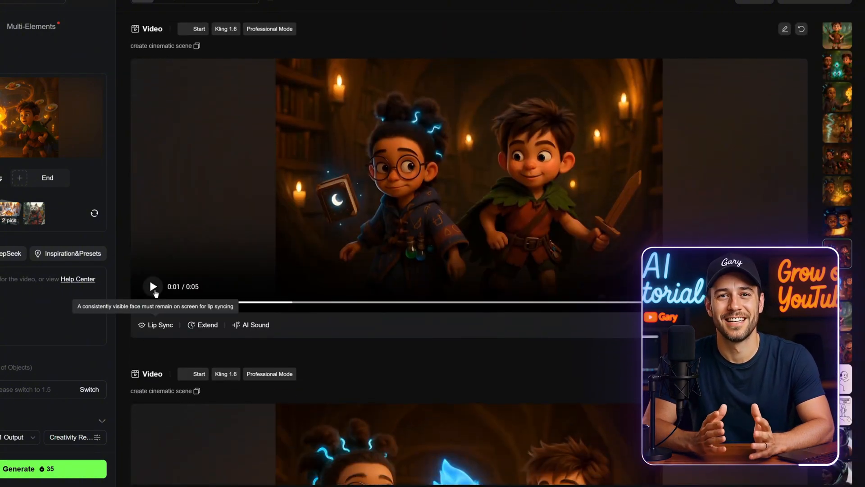
Play the library, Lumi-with-book, flame-spirit and glowing-scroll clips.
left_click(153, 287)
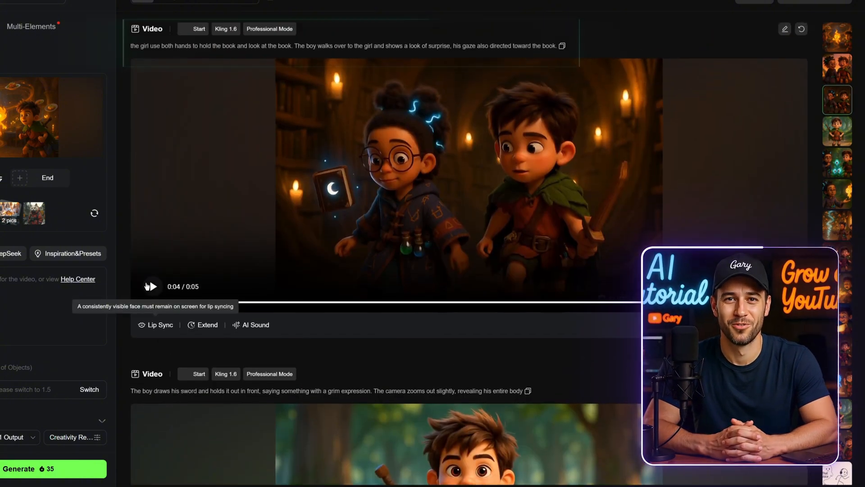
left_click(151, 287)
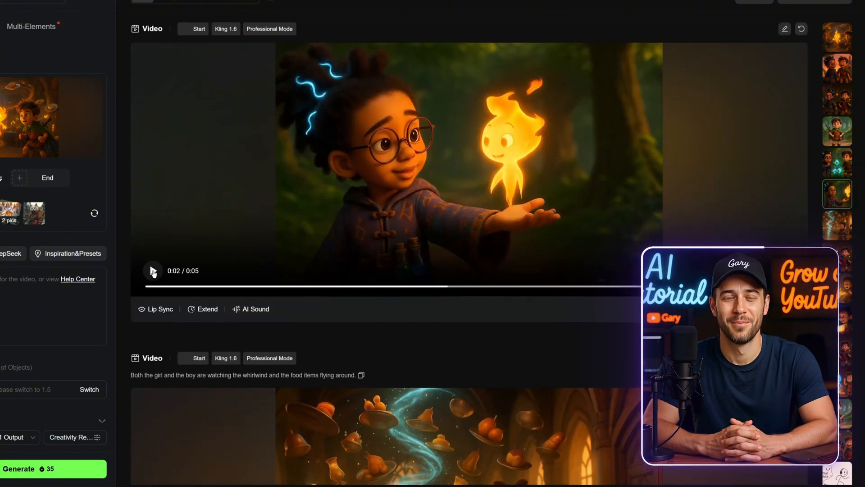
left_click(153, 271)
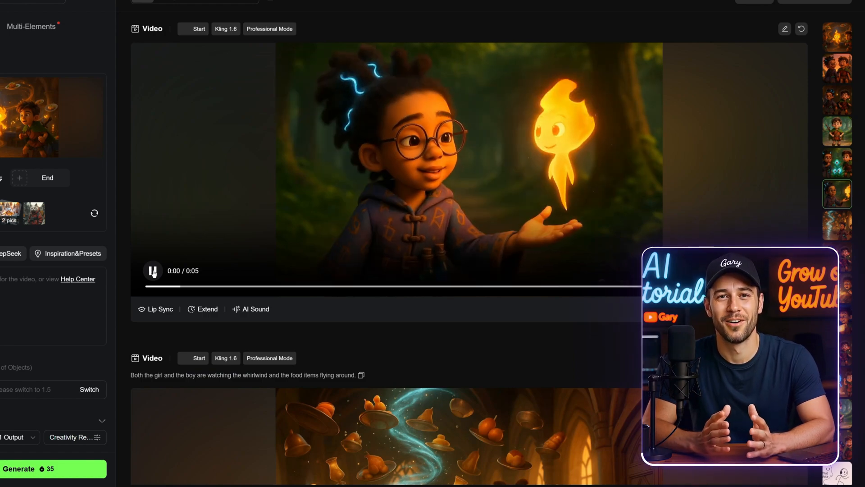
left_click(153, 270)
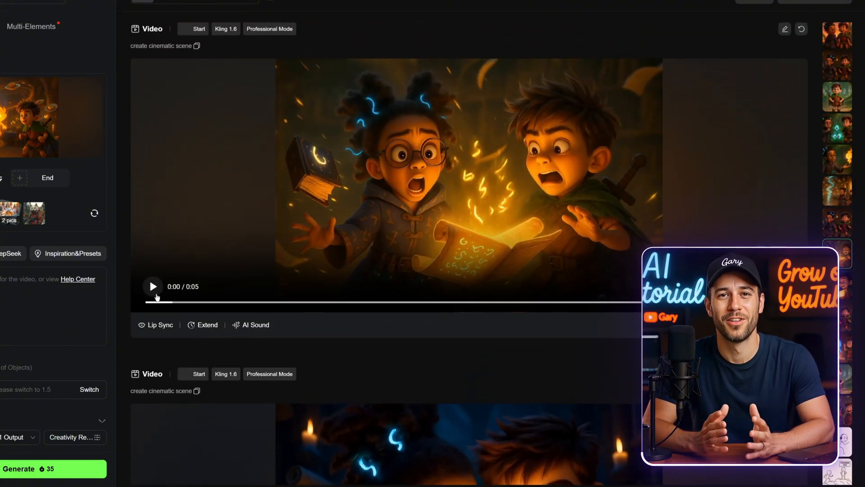
left_click(153, 287)
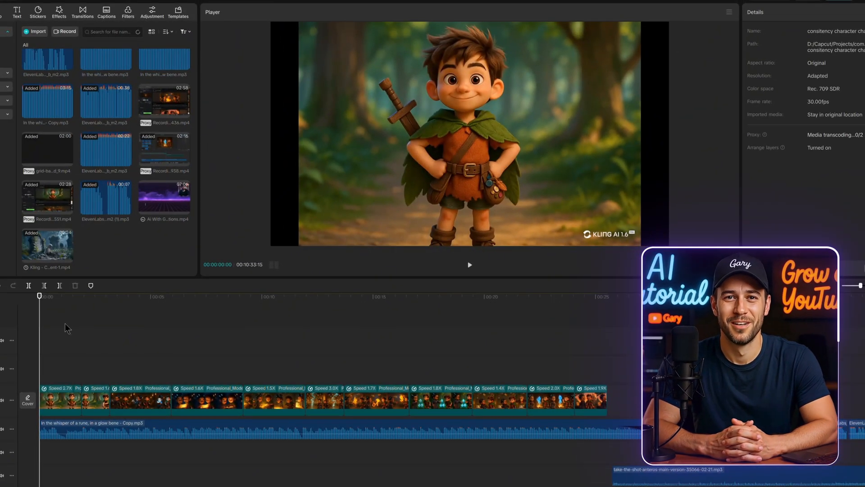
Play back the Lumi and Bran timeline to preview the scroll and whirlwind scenes.
left_click(469, 265)
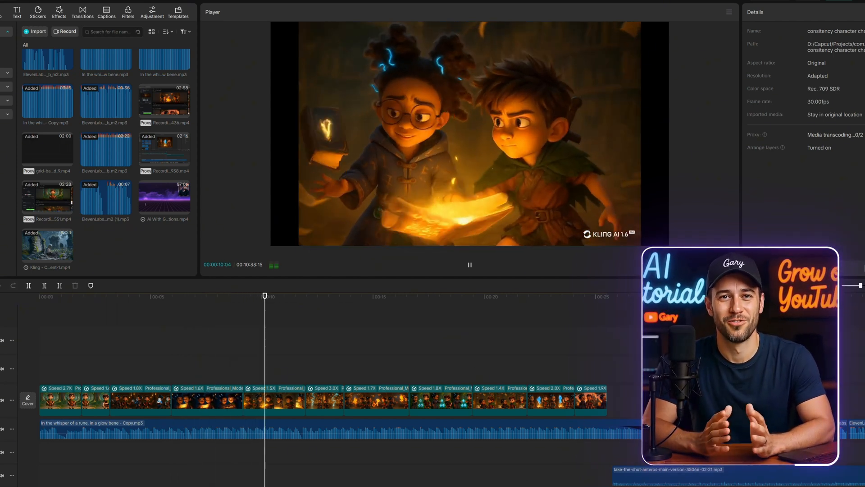
left_click(310, 295)
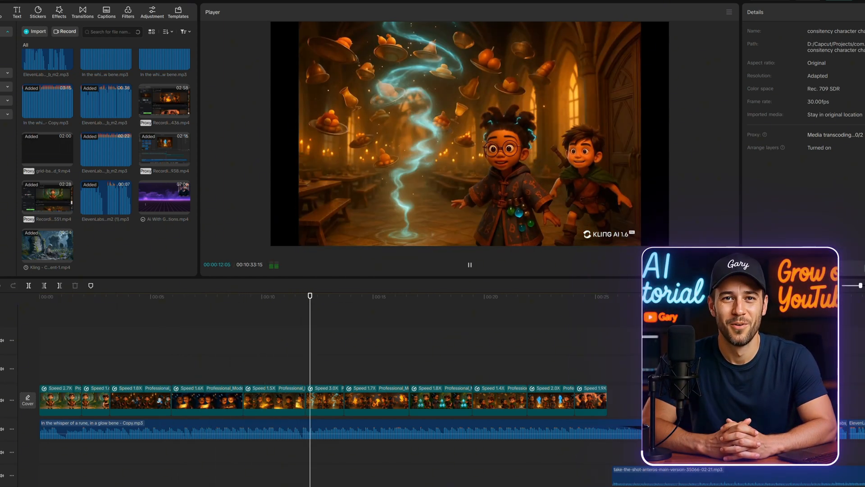